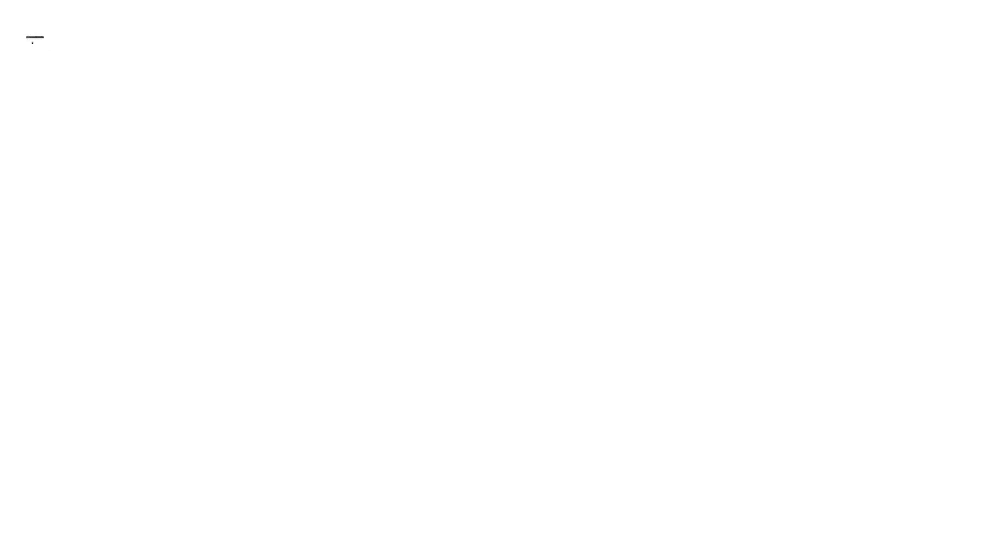
- Handwrite the arrow bullet 'The social security is required for all attribute for students.'
{"action": "left_click_drag", "start_coordinate": [47, 44], "coordinate": [194, 43]}
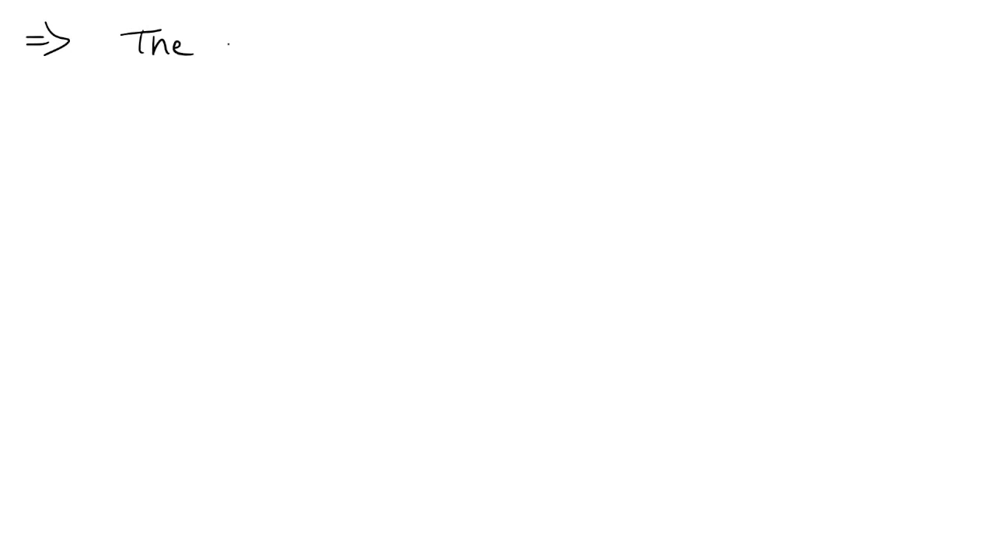
{"action": "type", "text": "Social Security"}
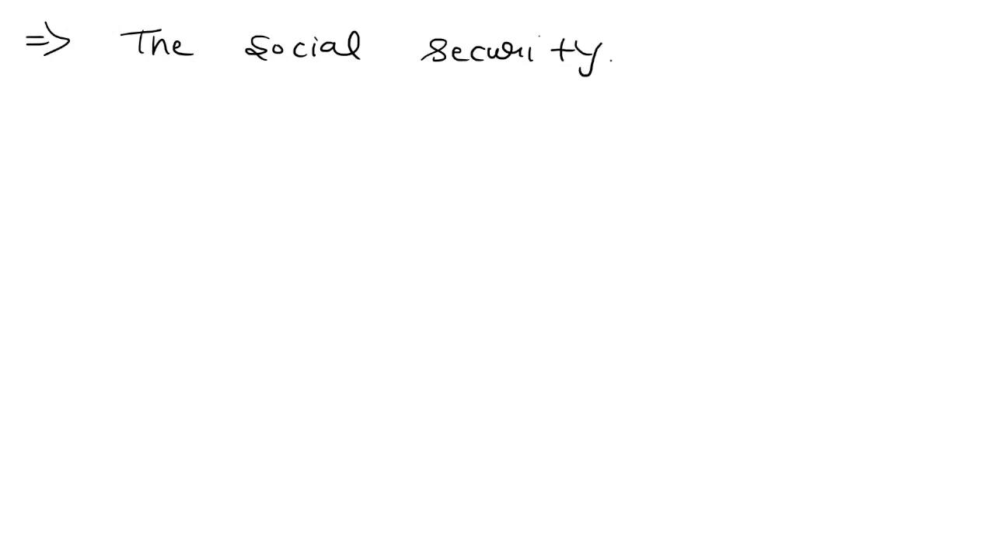
{"action": "type", "text": "i"}
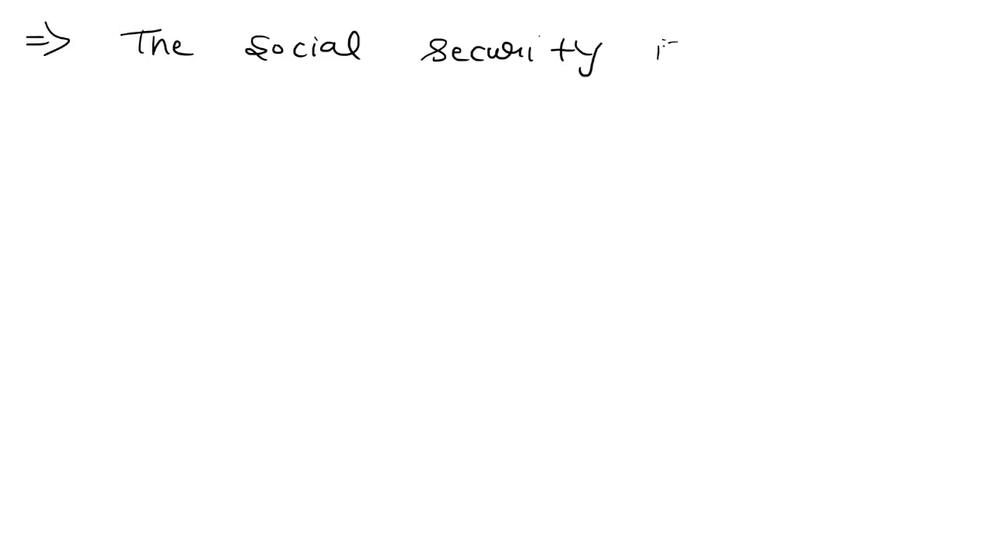
{"action": "type", "text": "is regi"}
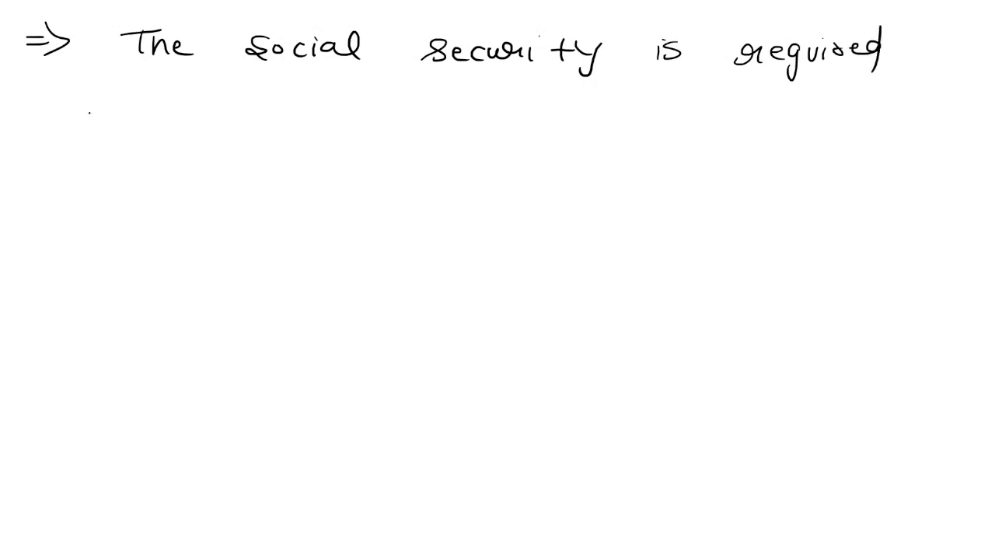
{"action": "type", "text": "for all"}
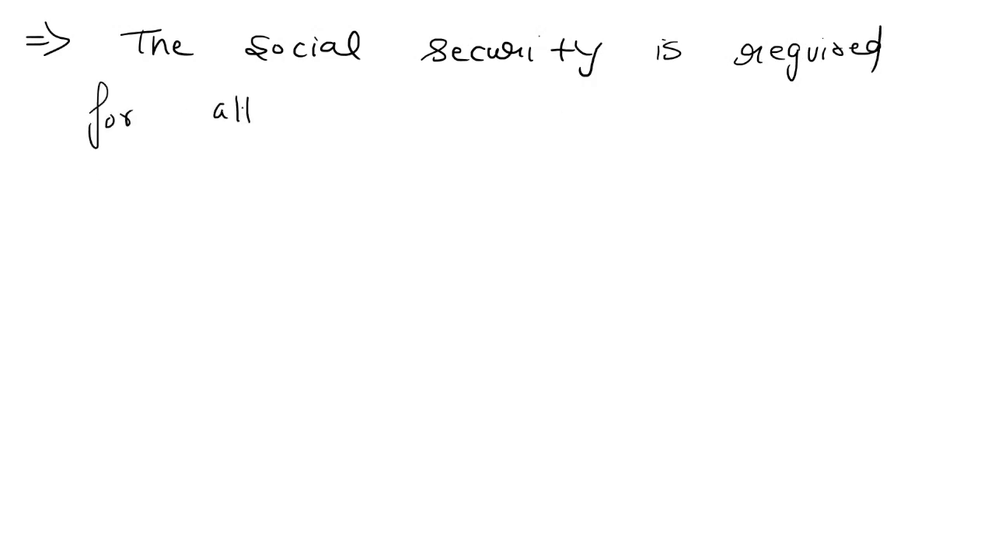
{"action": "type", "text": "attribute for students."}
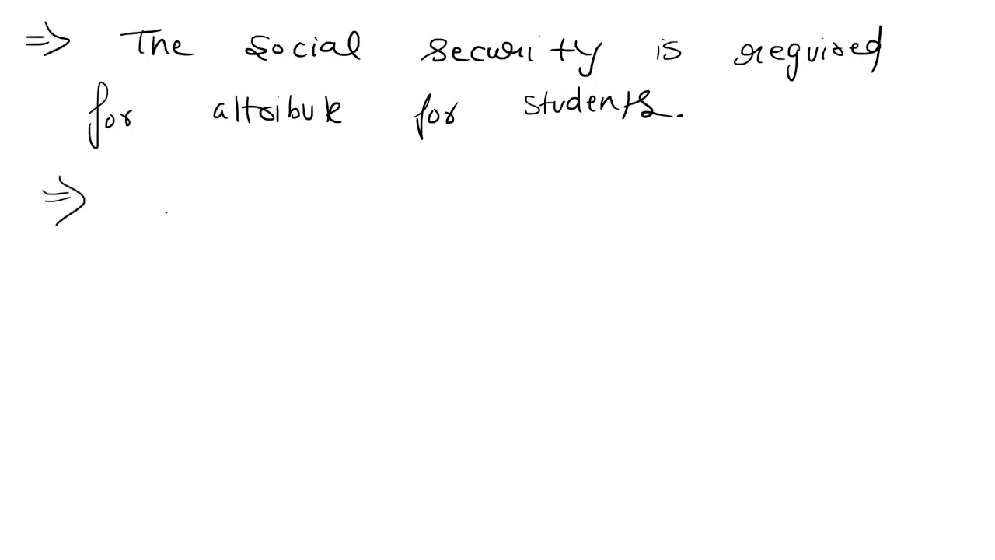
- Handwrite 'The permanent address -> attribute' after the second arrow
{"action": "type", "text": "The l"}
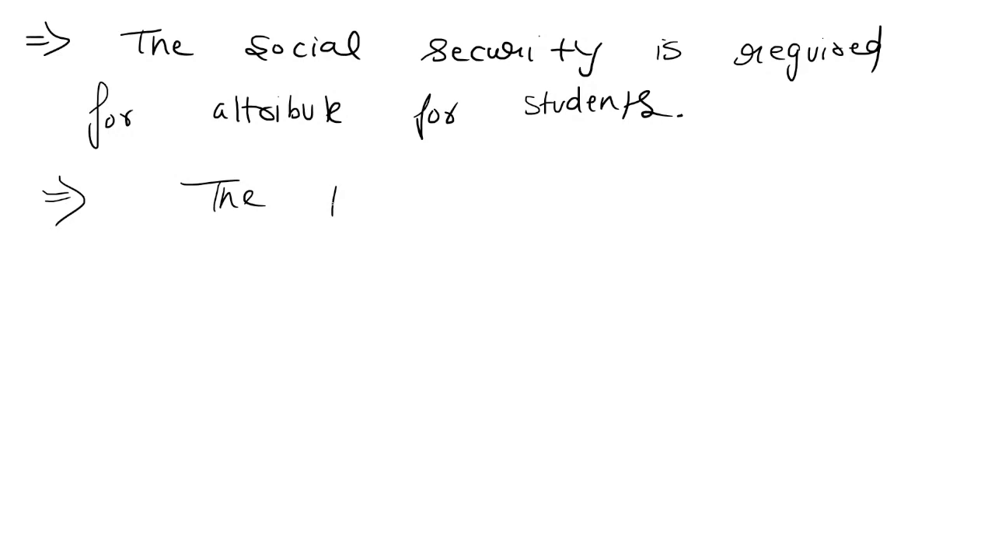
{"action": "type", "text": "permar"}
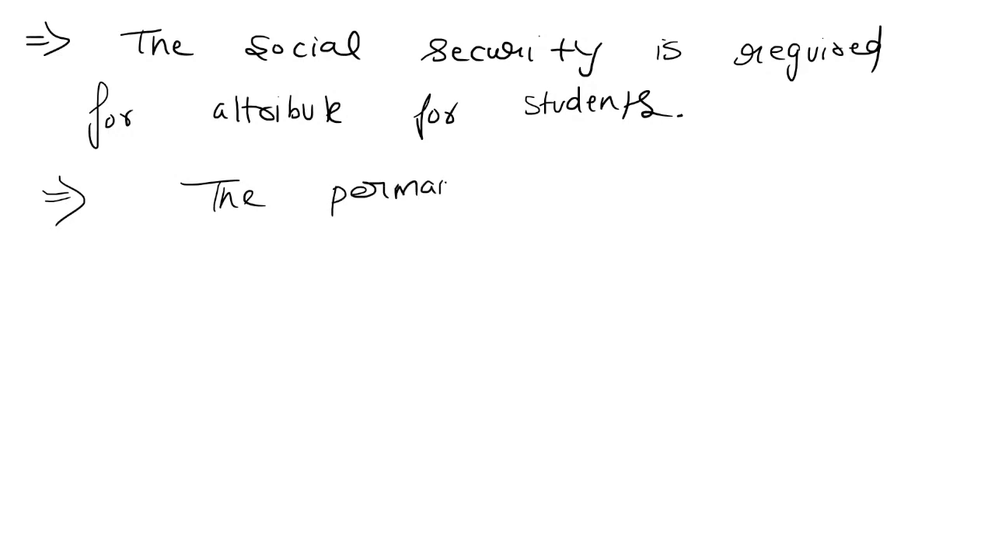
{"action": "type", "text": "nent"}
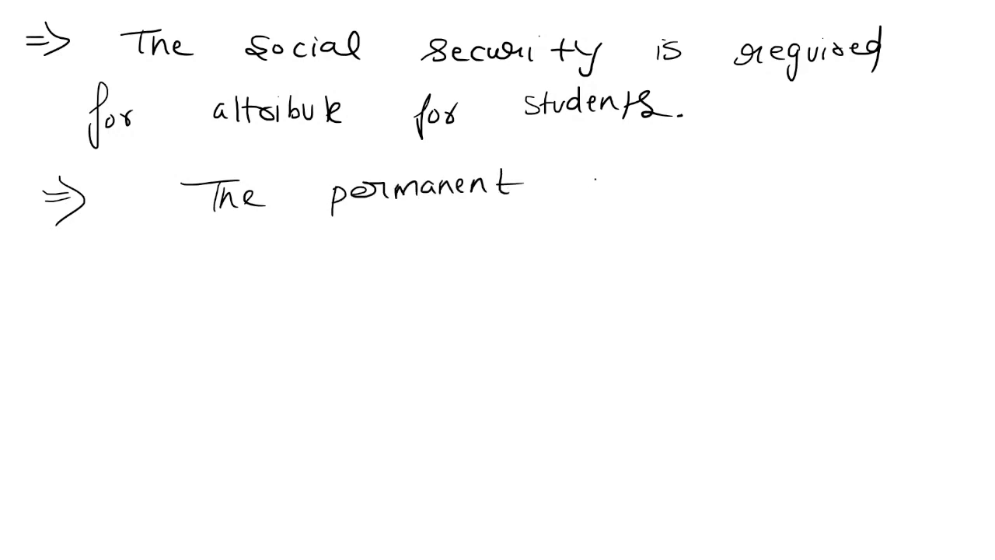
{"action": "type", "text": "address → a"}
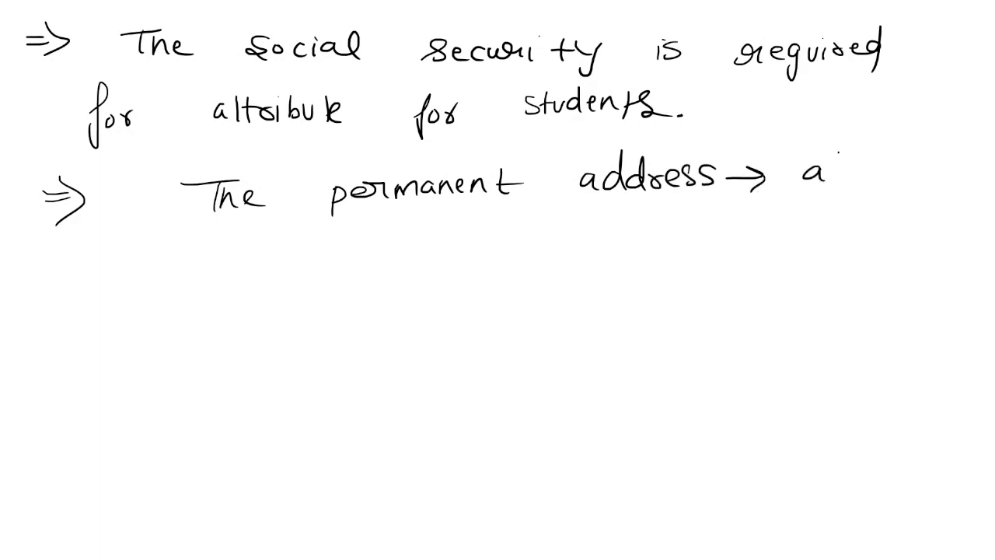
{"action": "type", "text": "ttribute"}
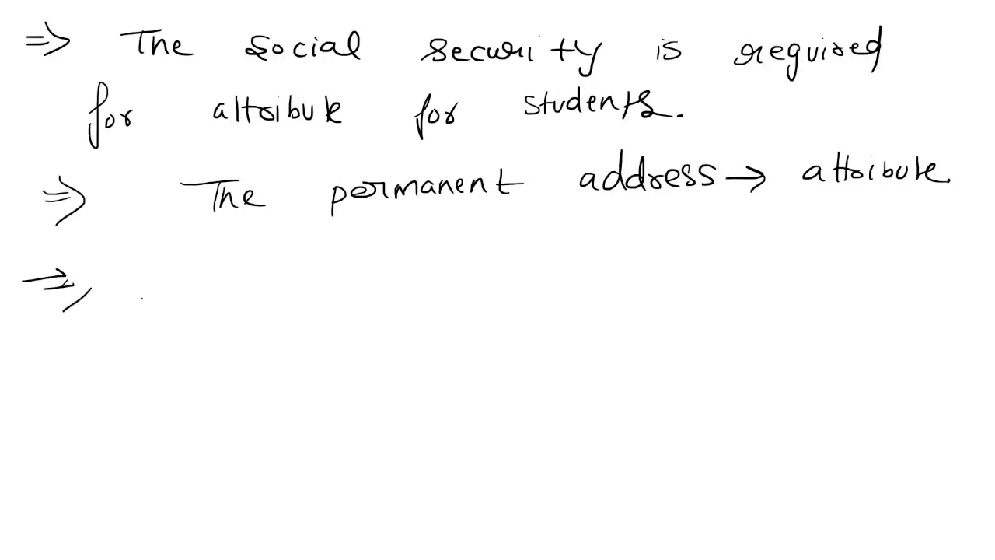
- Handwrite 'The semester, year and course.' after the third arrow
{"action": "type", "text": "The S"}
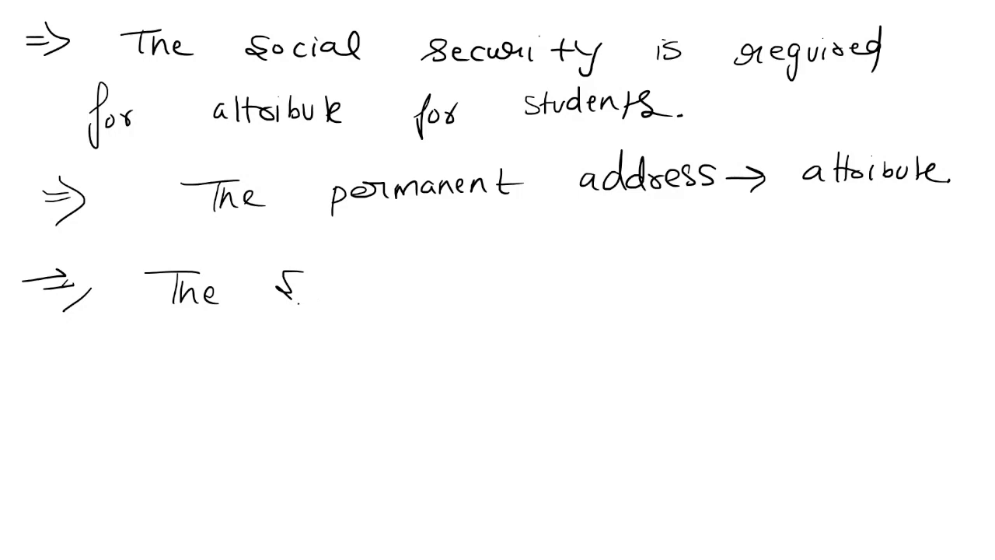
{"action": "type", "text": "emest"}
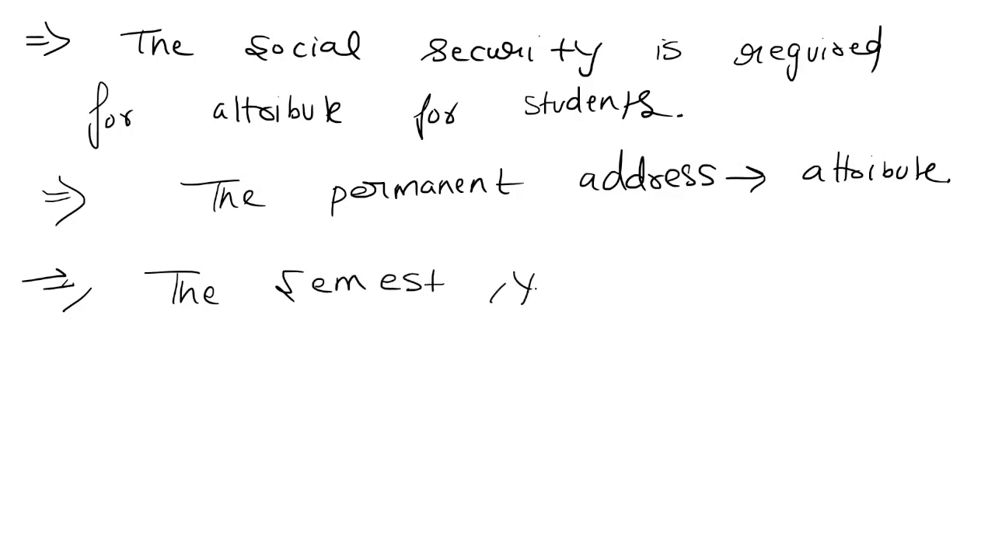
{"action": "type", "text": "year Ca"}
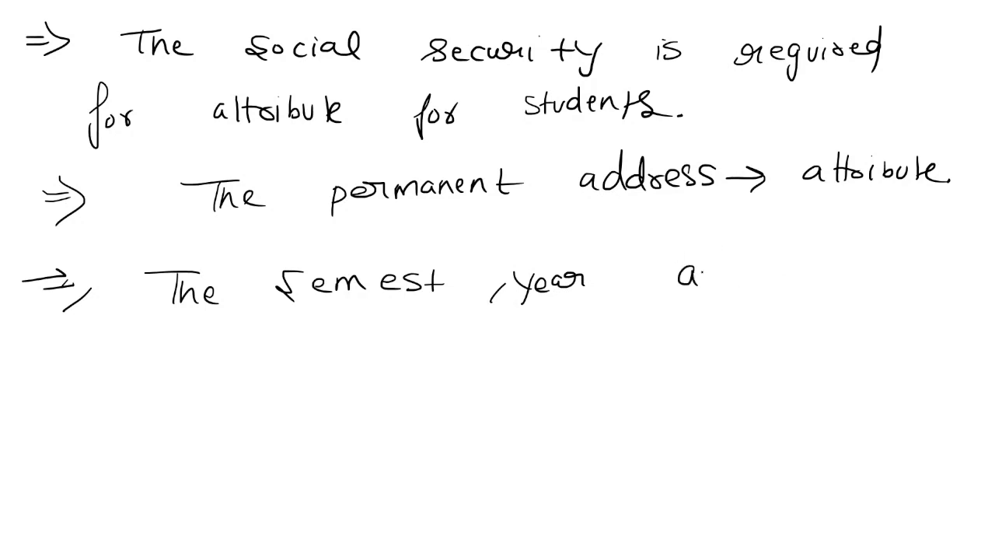
{"action": "type", "text": "and cour."}
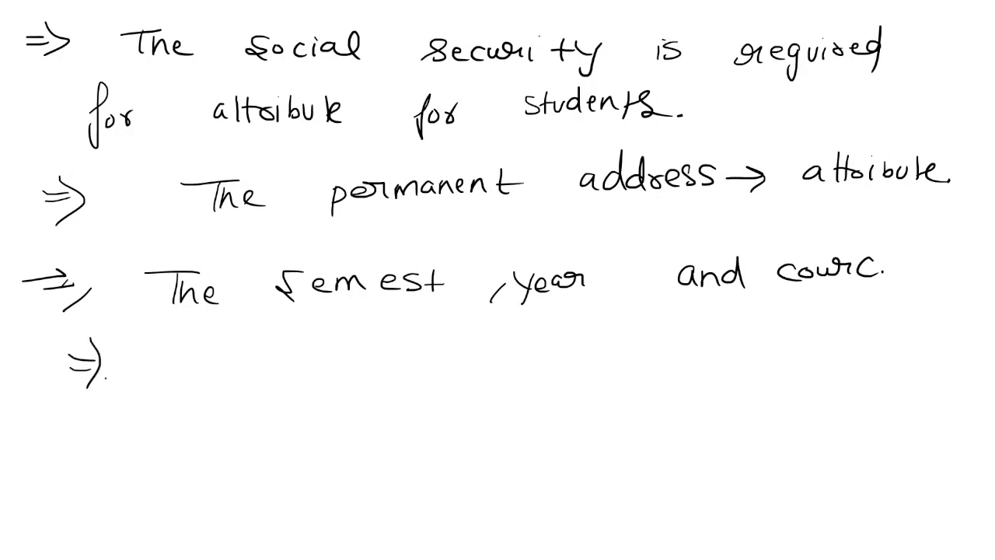
- Begin the fourth bullet with 'The' and rewrite the misspelled word as 'Semester'
{"action": "type", "text": "The le"}
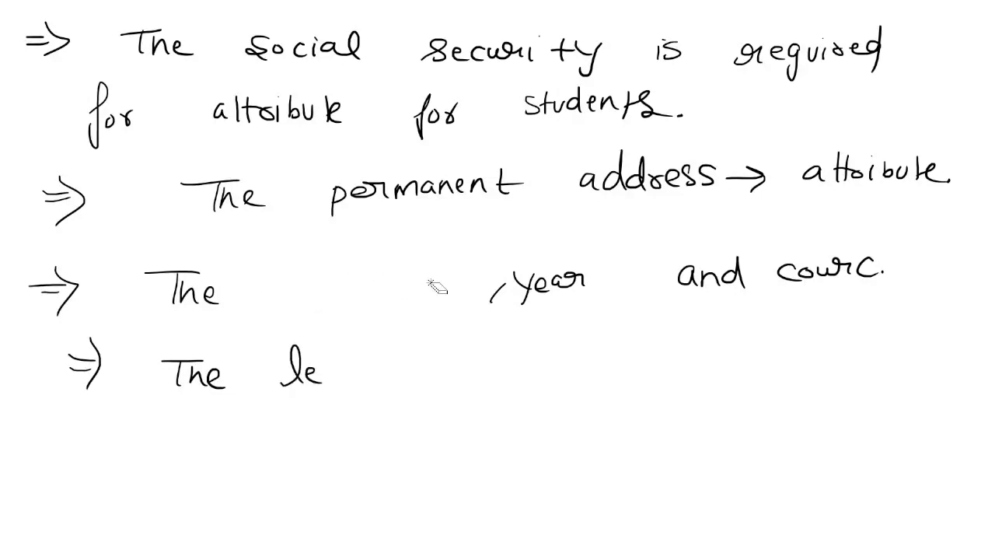
{"action": "type", "text": "Sem?"}
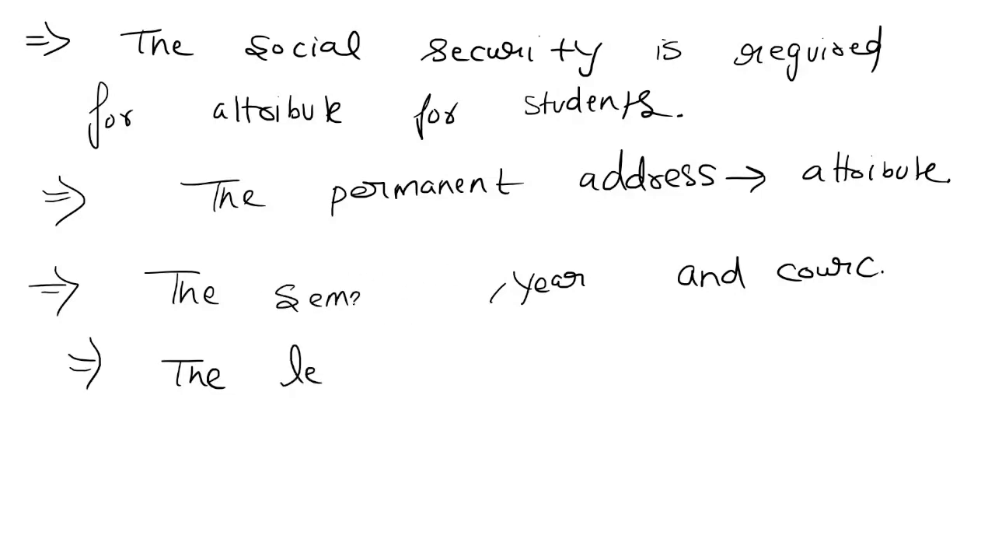
{"action": "type", "text": "Semester"}
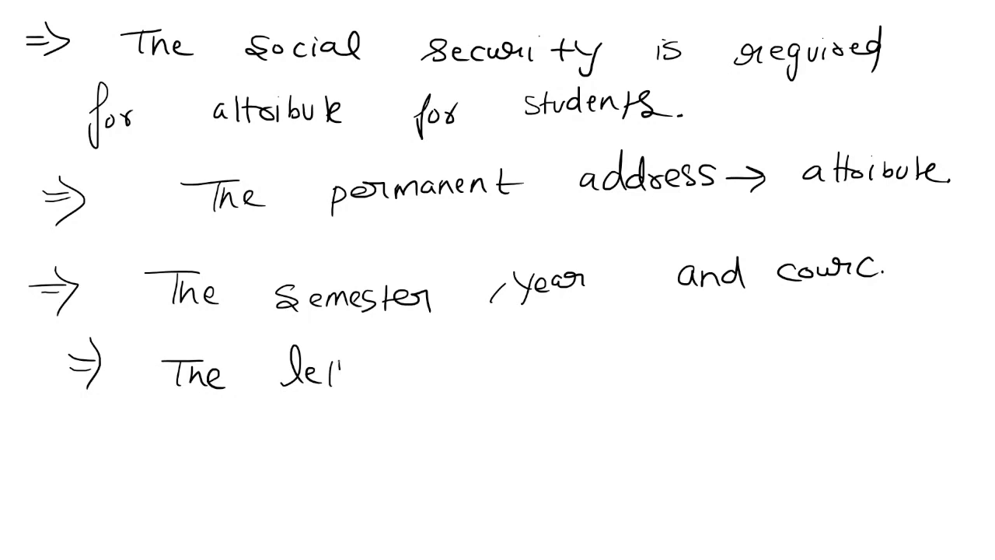